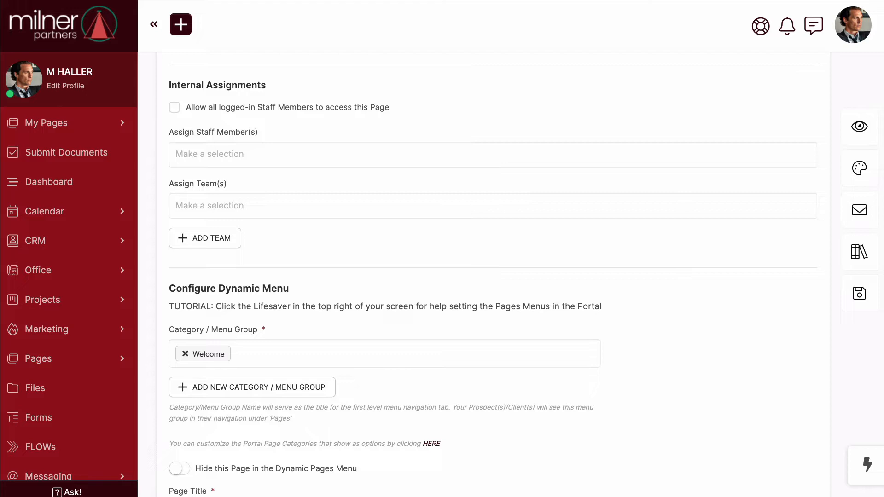
pyautogui.moveTo(859, 252)
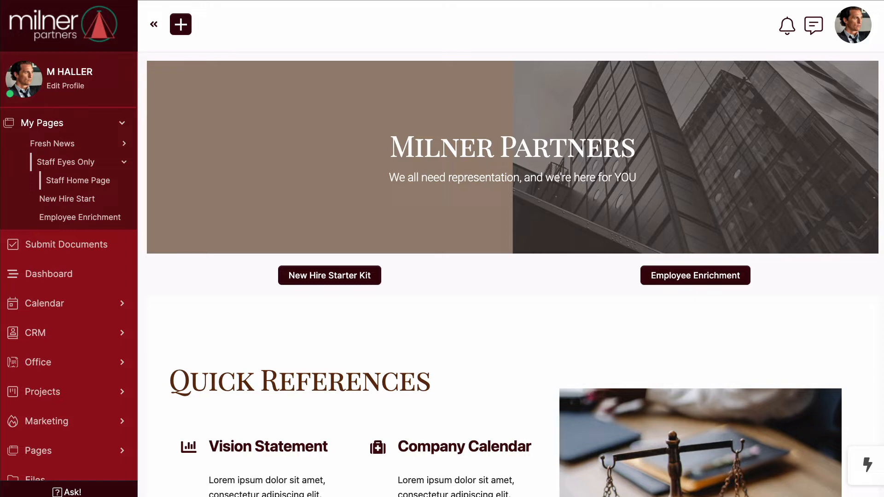
pyautogui.click(852, 25)
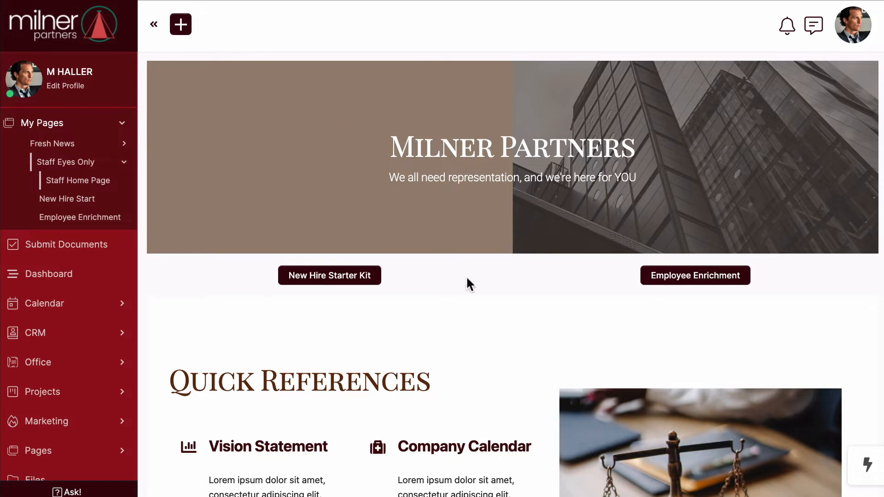
pyautogui.scroll(-3)
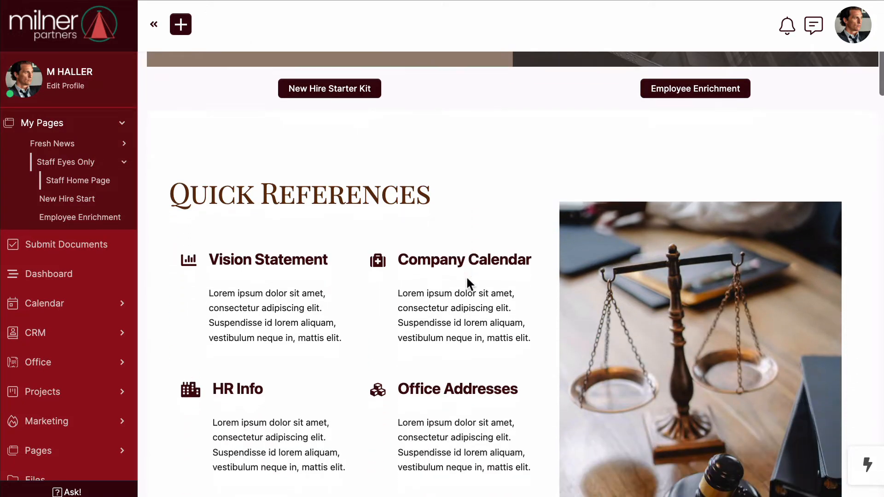
pyautogui.scroll(-3)
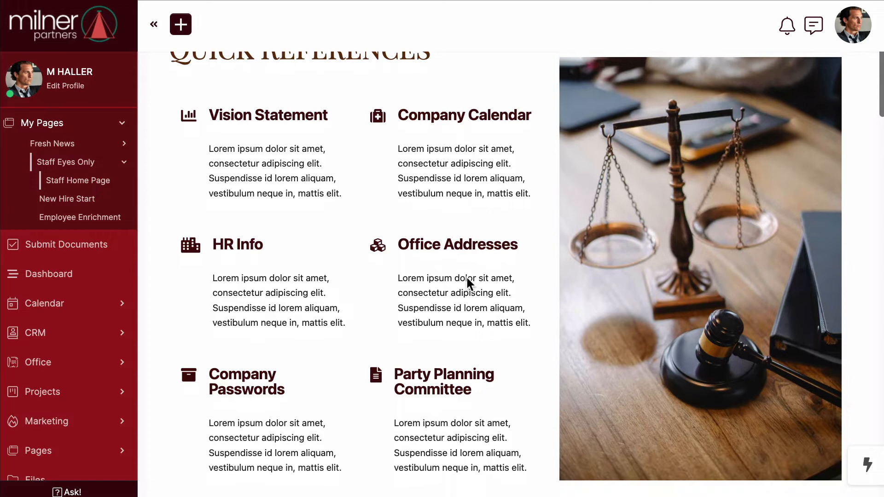
pyautogui.scroll(-3)
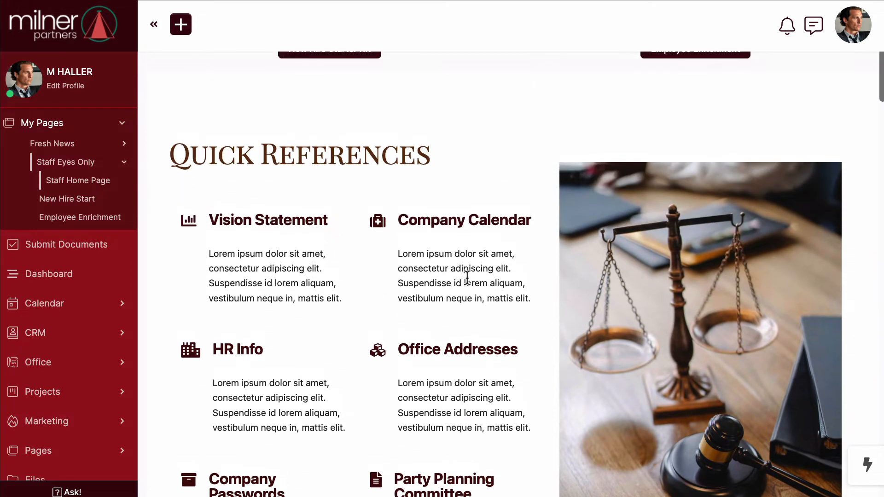
pyautogui.scroll(3)
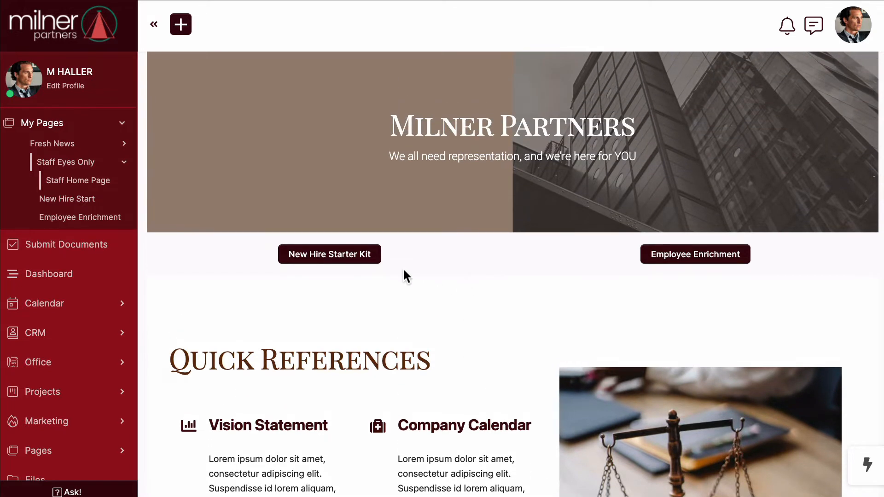
# Open New Hire Starter Kit from Staff Home and scroll past the Law firm Promo video
pyautogui.click(329, 253)
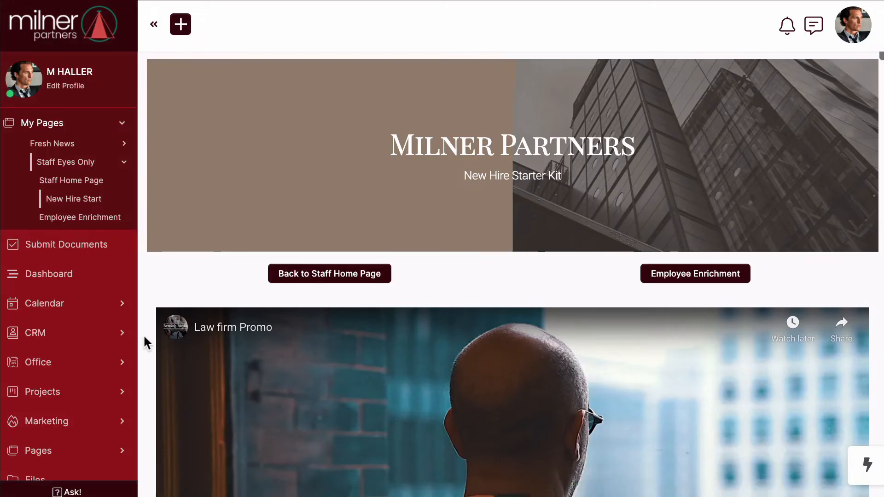
pyautogui.scroll(-3)
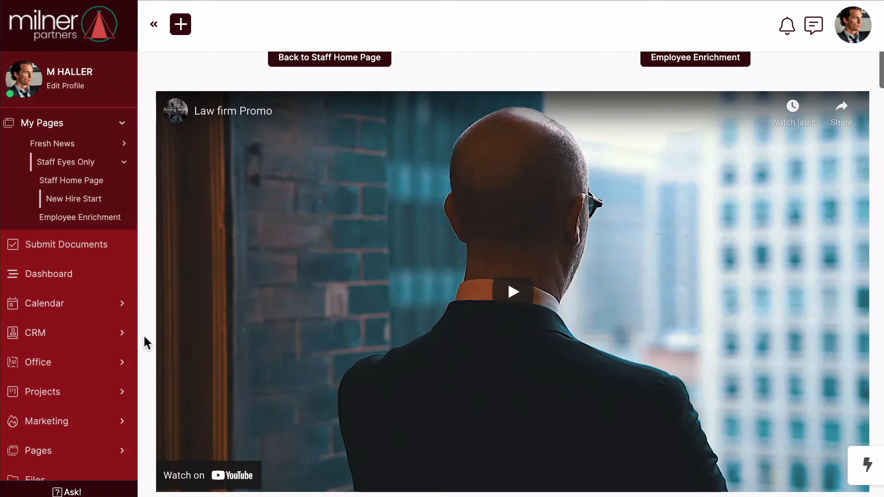
pyautogui.scroll(-3)
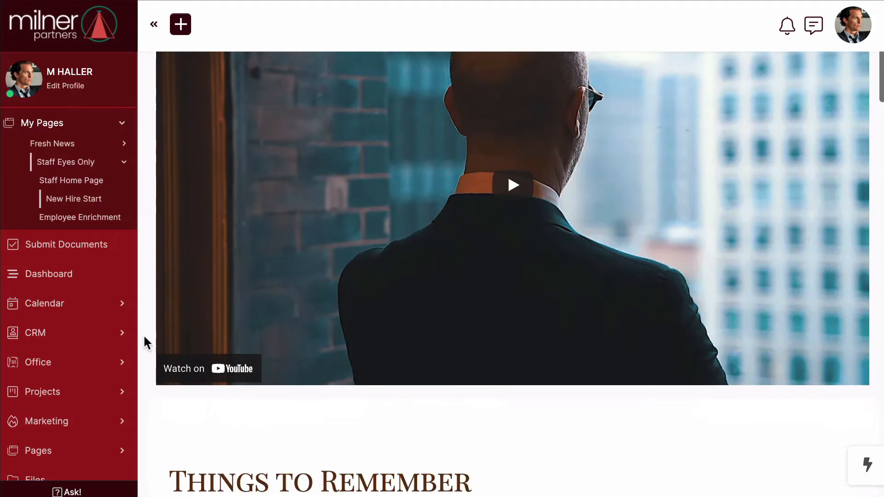
pyautogui.scroll(-3)
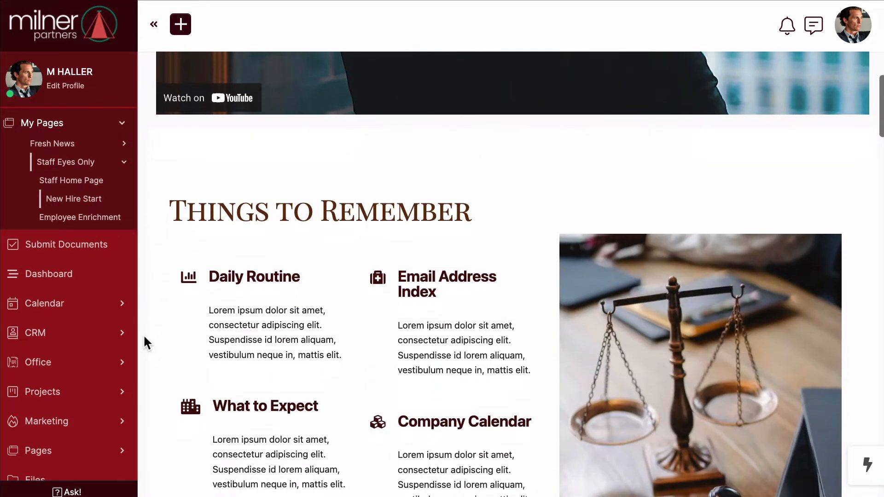
pyautogui.scroll(-3)
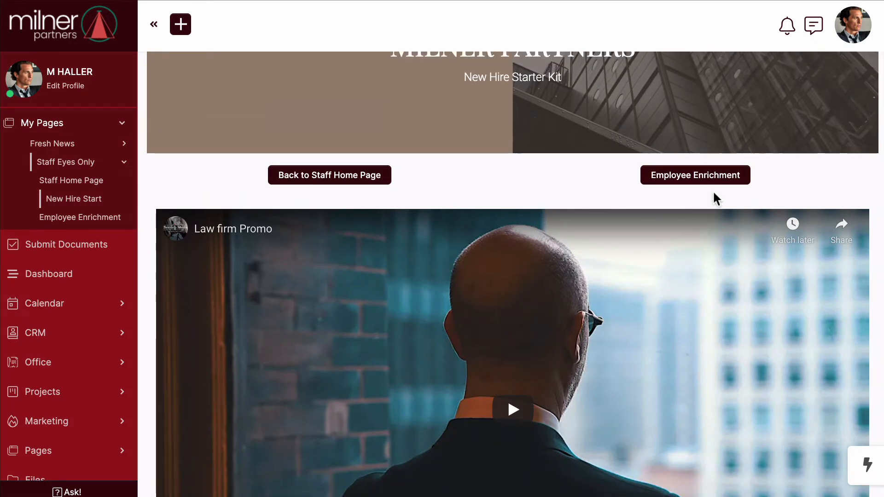
# Open the Employee Enrichment page from Staff Eyes Only and scroll past its banner
pyautogui.click(694, 175)
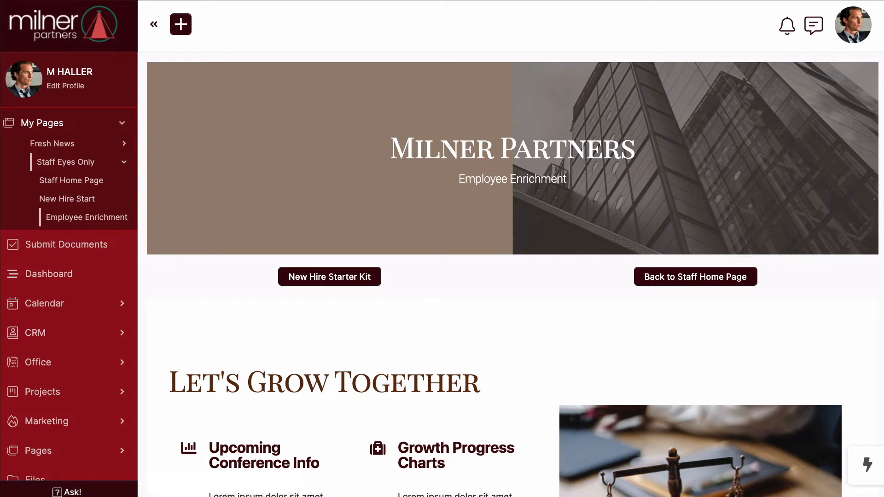
pyautogui.moveTo(513, 298)
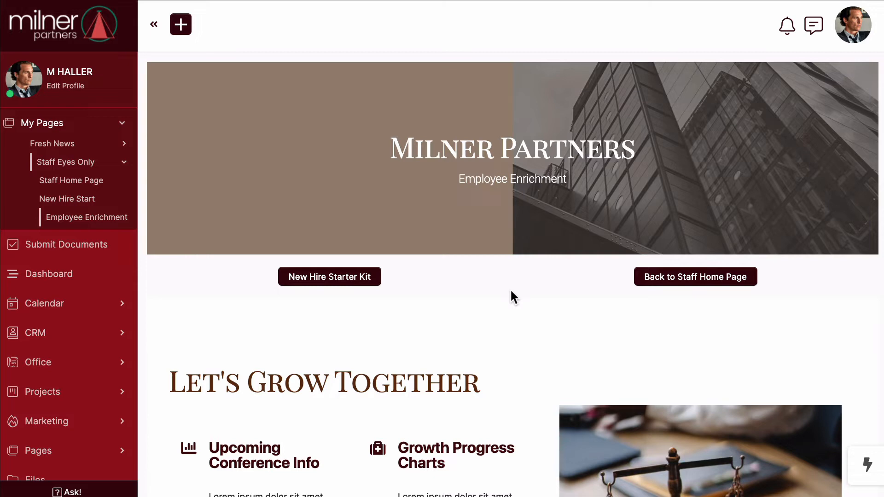
pyautogui.scroll(-3)
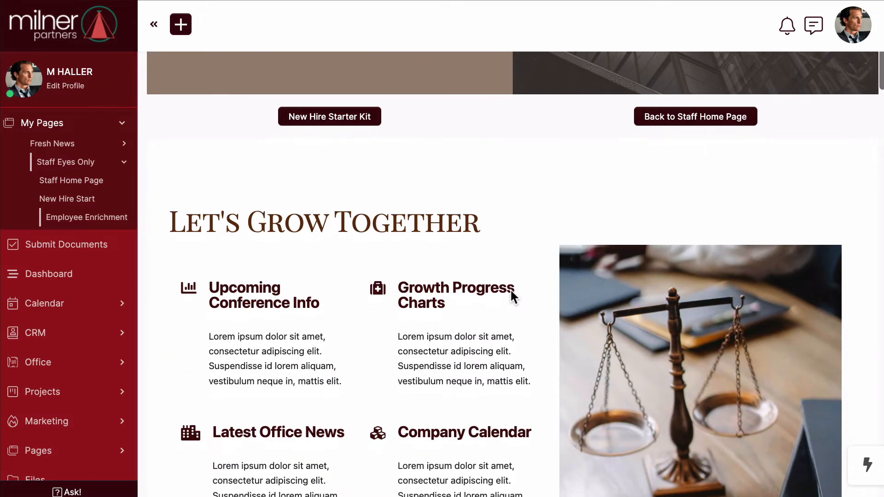
pyautogui.scroll(-3)
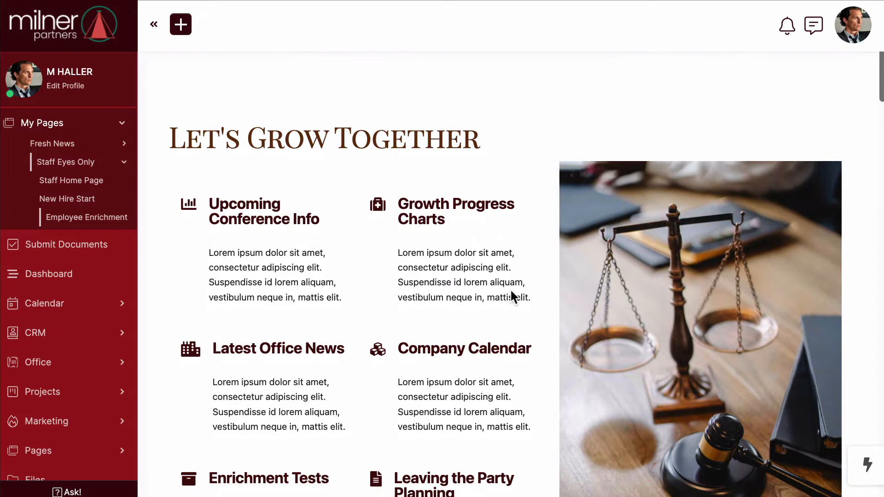
pyautogui.scroll(-3)
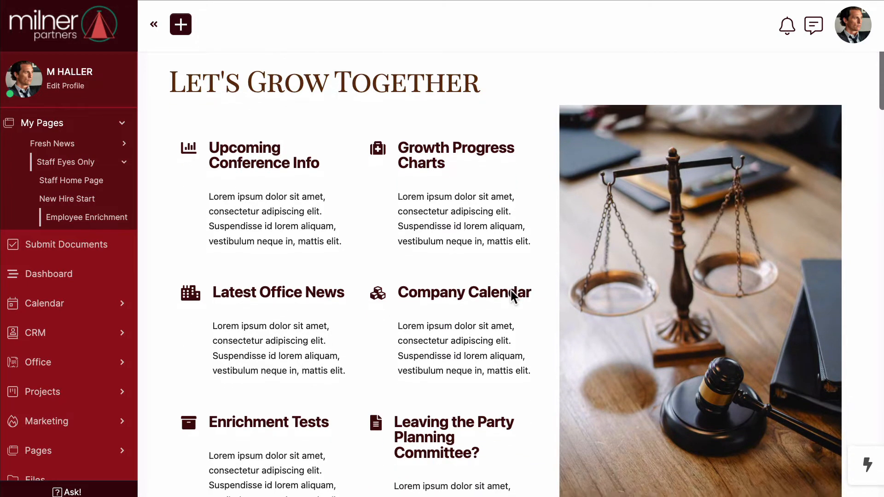
pyautogui.moveTo(511, 291)
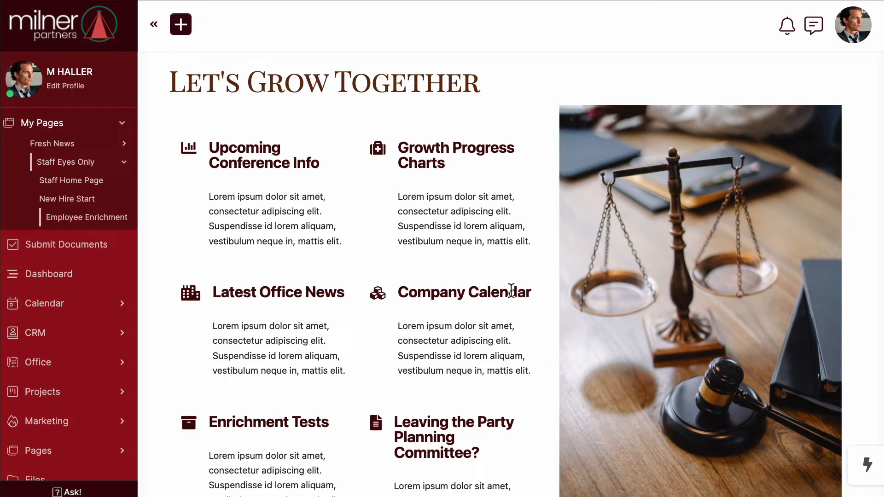
# Scroll through Let's Grow Together down to the Company Passwords link
pyautogui.scroll(-3)
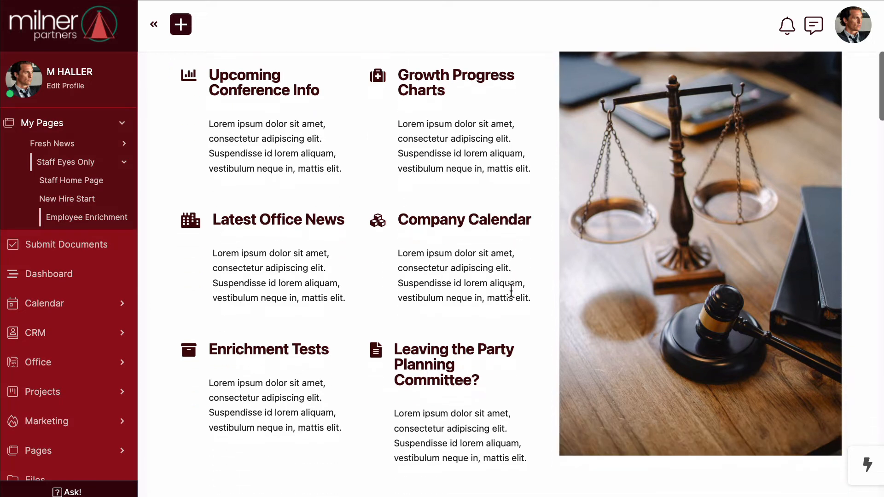
pyautogui.scroll(-3)
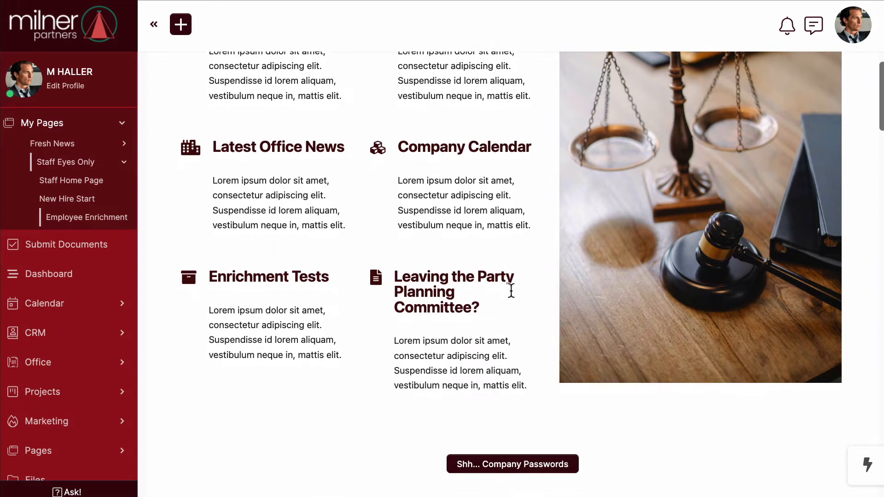
pyautogui.scroll(-3)
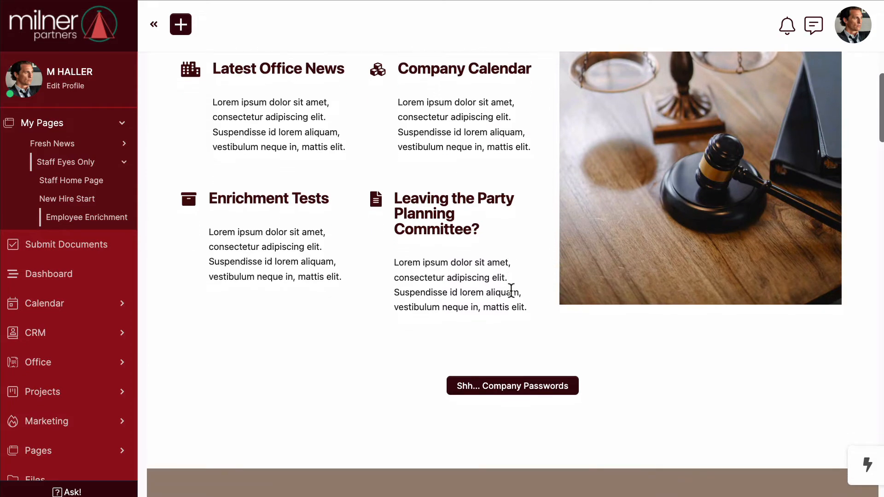
pyautogui.scroll(-3)
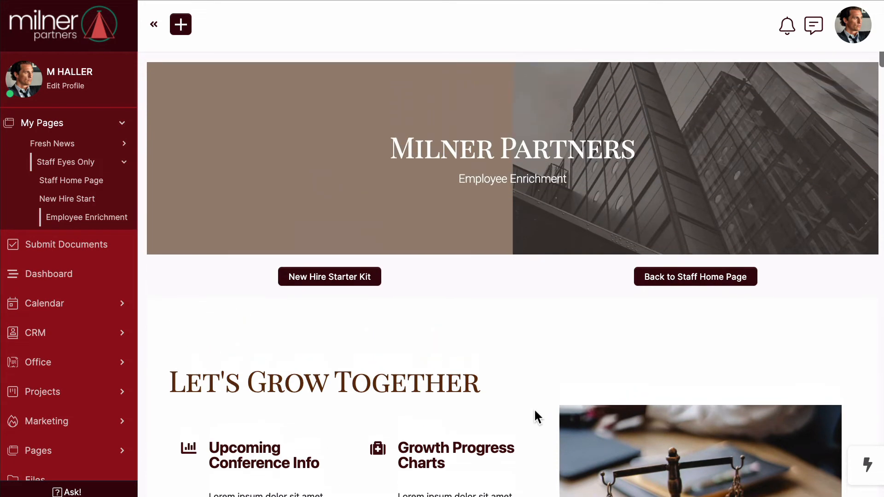
pyautogui.moveTo(509, 281)
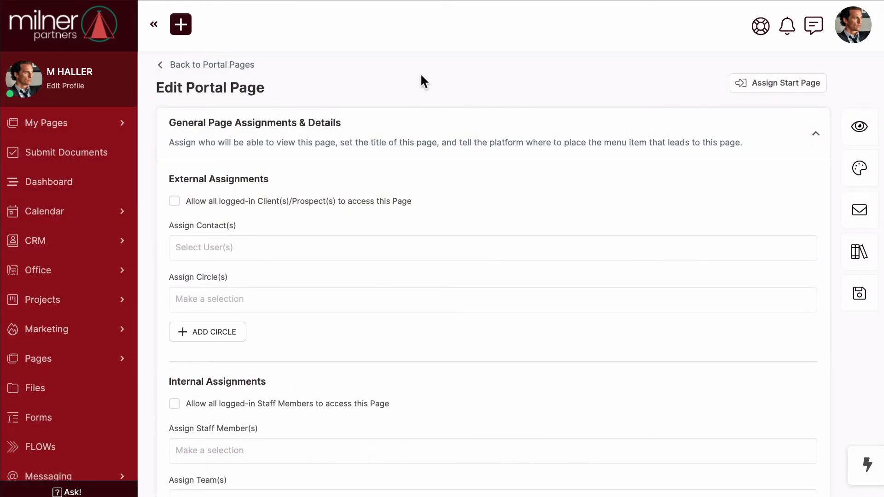
# Tick 'Allow all logged-in Staff Members to access this Page' under Internal Assignments
pyautogui.scroll(-3)
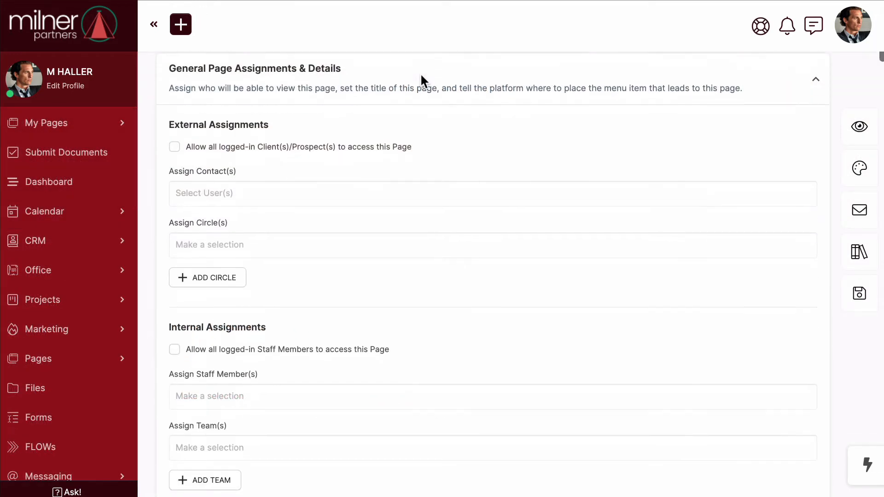
pyautogui.scroll(-3)
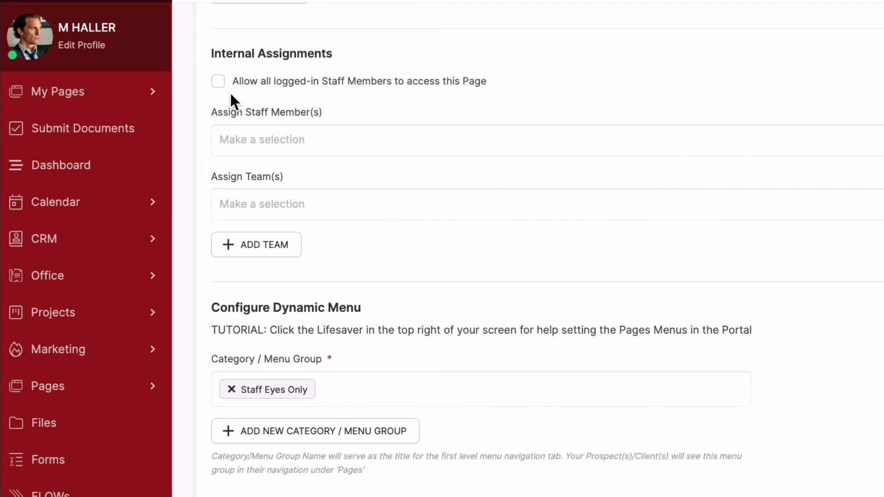
pyautogui.click(218, 81)
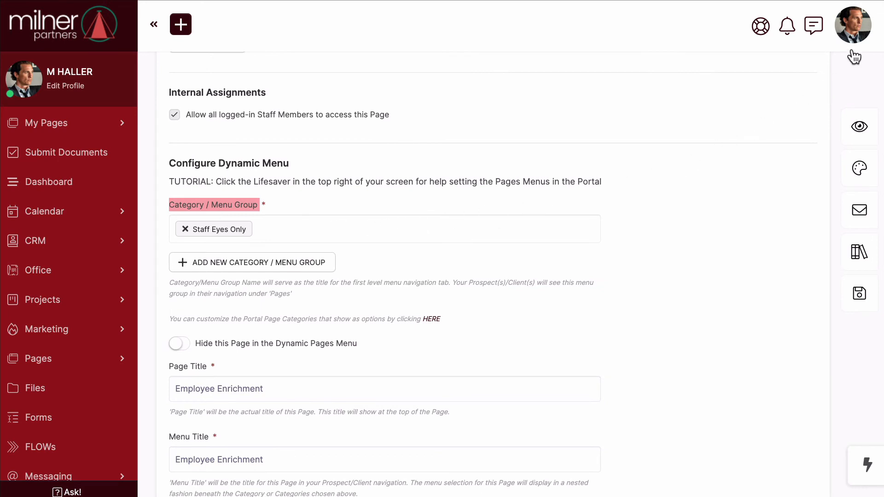
# From the avatar menu, go to Content > Categories and list Portal Pages categories
pyautogui.click(852, 25)
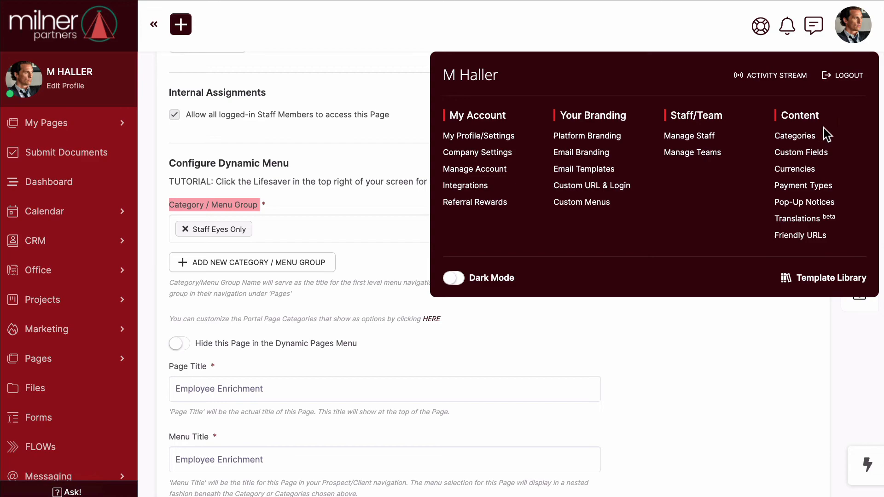
pyautogui.click(793, 135)
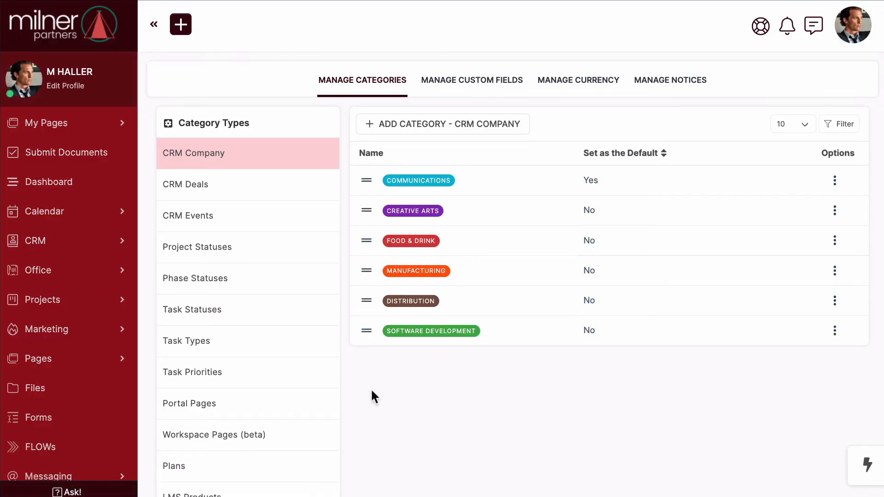
pyautogui.moveTo(205, 411)
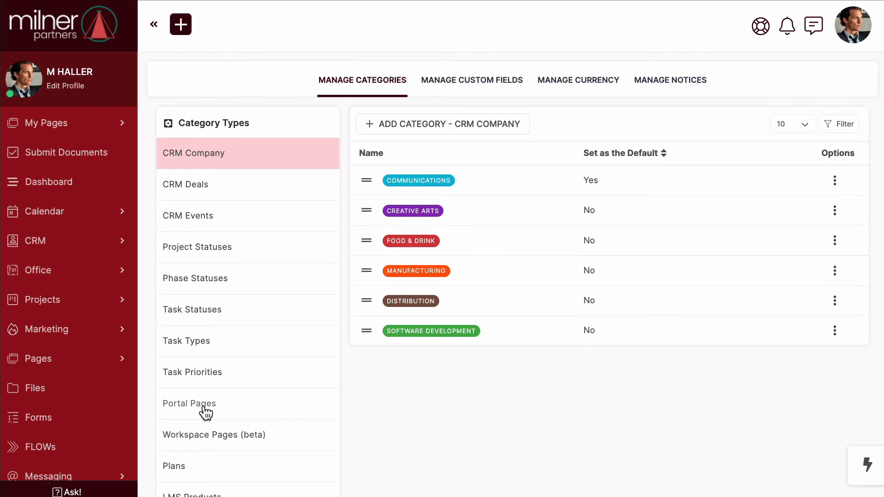
pyautogui.click(189, 403)
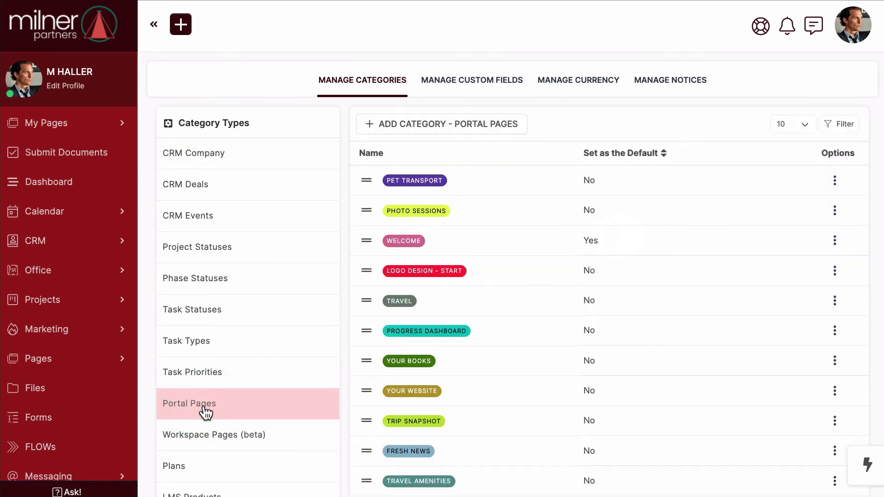
pyautogui.scroll(-3)
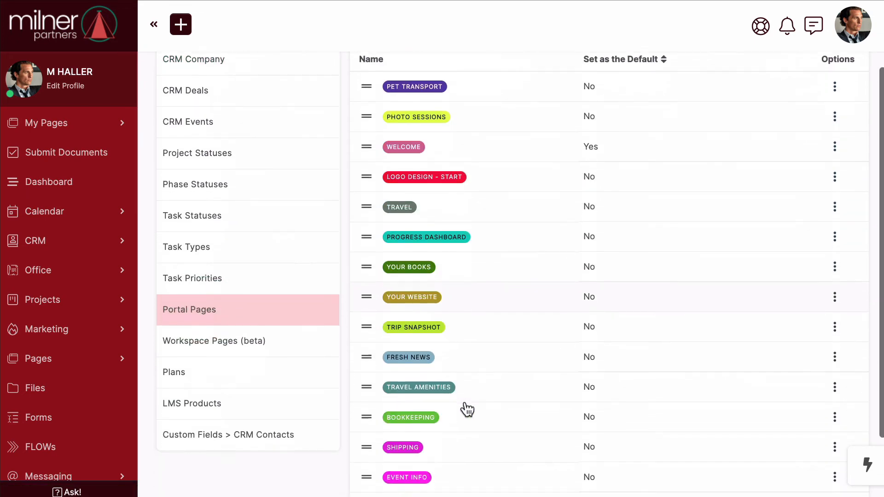
pyautogui.scroll(-3)
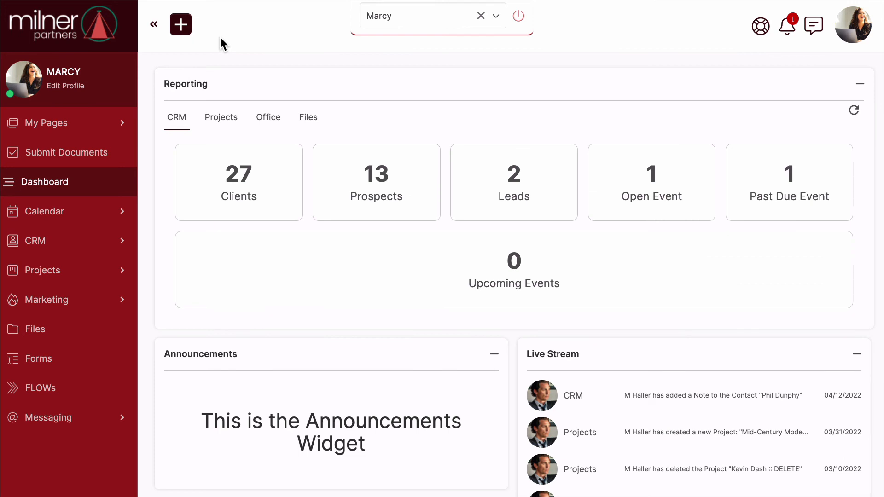
pyautogui.moveTo(184, 110)
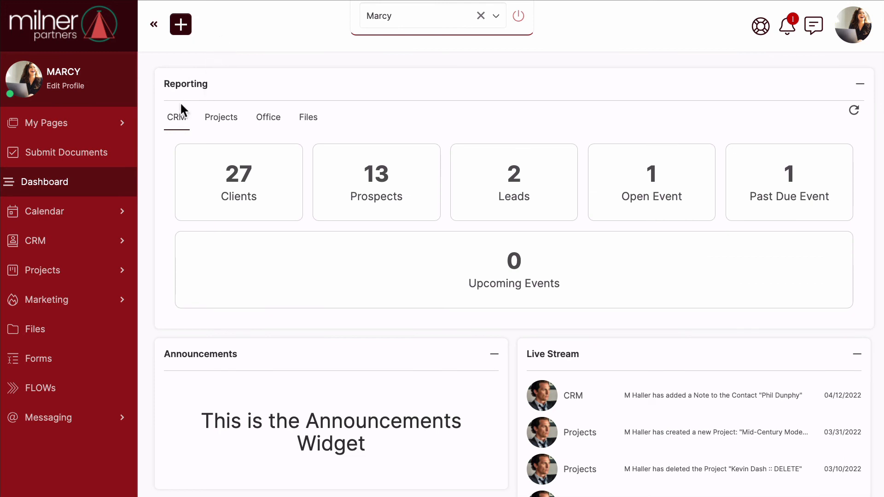
# Expand My Pages, then Staff Eyes Only, in the employee's sidebar
pyautogui.click(47, 123)
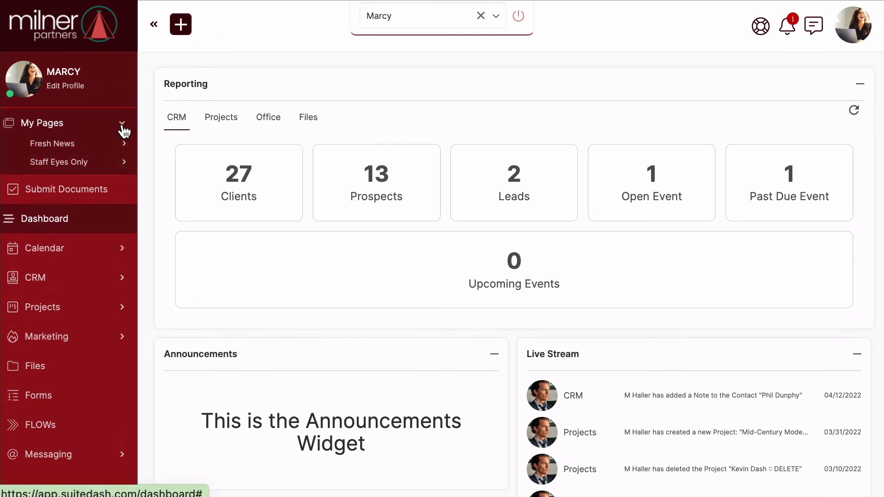
pyautogui.moveTo(105, 169)
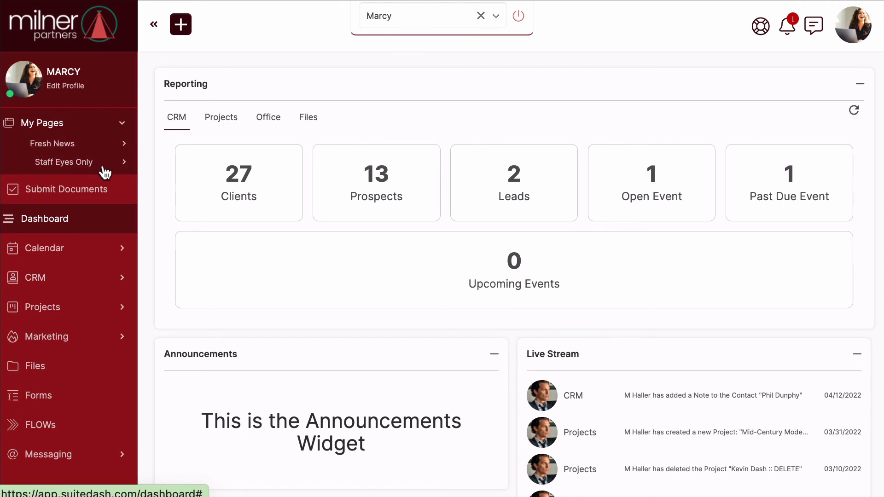
pyautogui.click(63, 162)
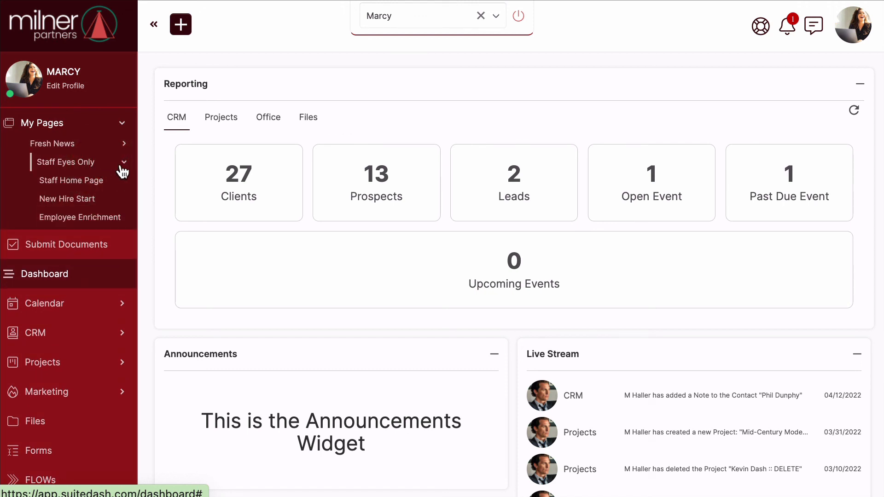